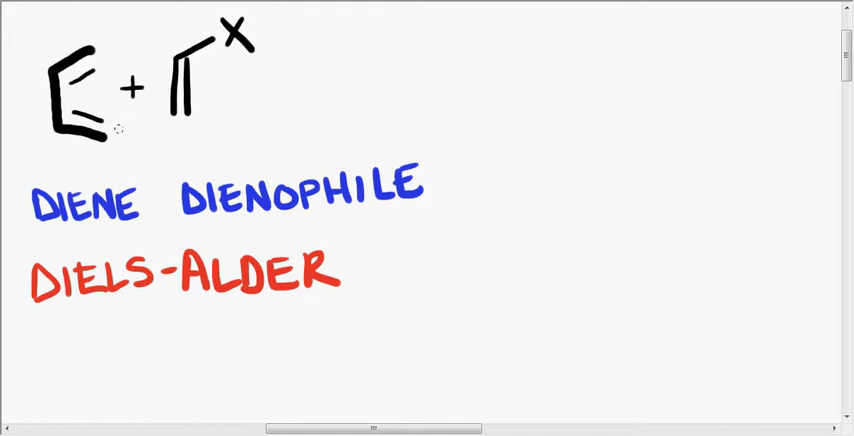
mouse_move(128, 139)
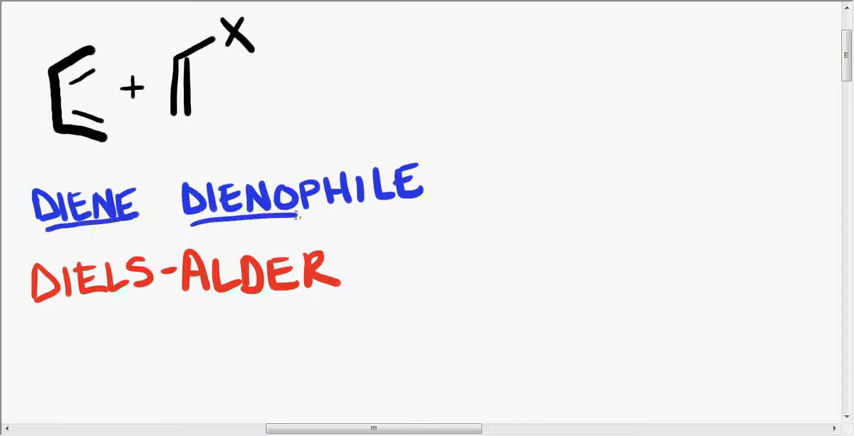
Finish underlining the word DIENOPHILE on the whiteboard
drag(285, 215, 430, 205)
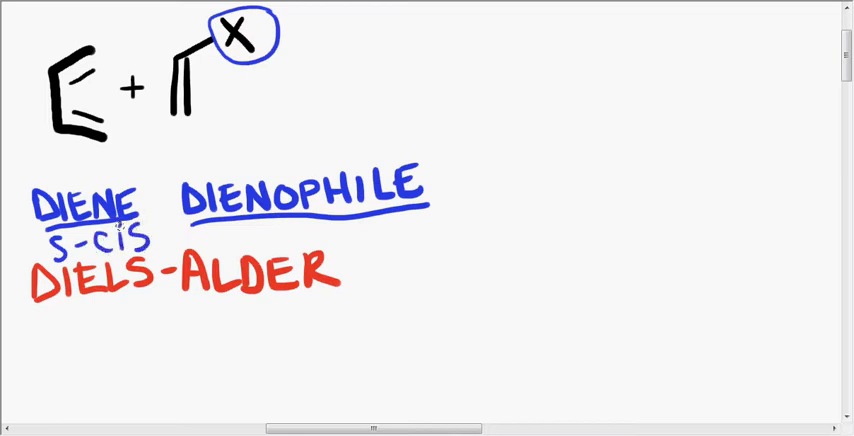
mouse_move(148, 73)
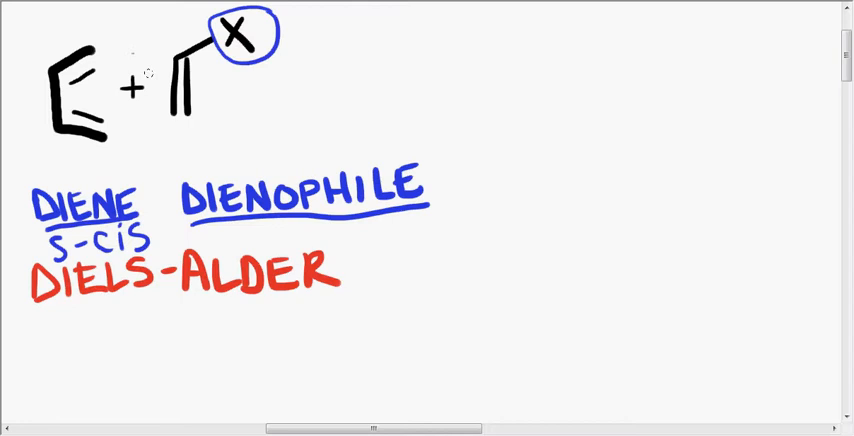
mouse_move(170, 100)
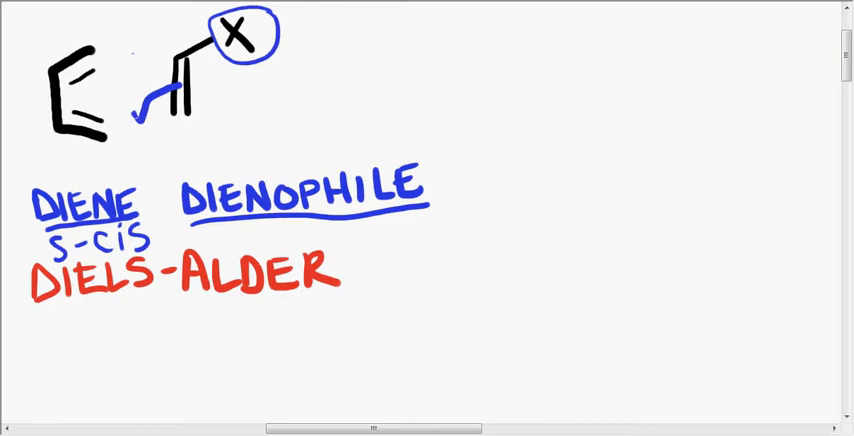
Draw a blue electron arrow from the dienophile double bond and a reaction arrow toward the product
drag(130, 110, 105, 140)
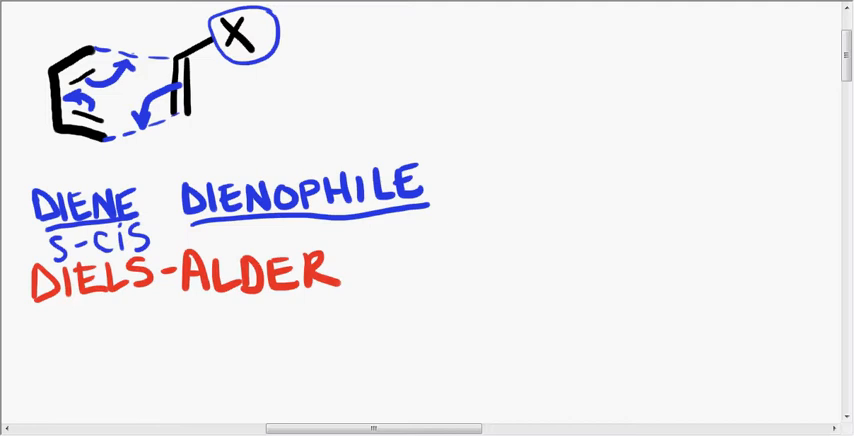
drag(222, 82, 300, 82)
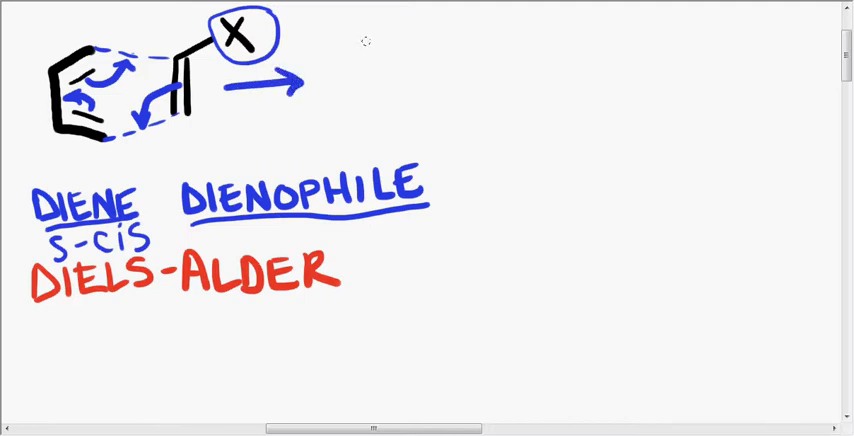
Draw the cyclohexene product ring with a hashed and a wedged X substituent
drag(360, 45, 375, 135)
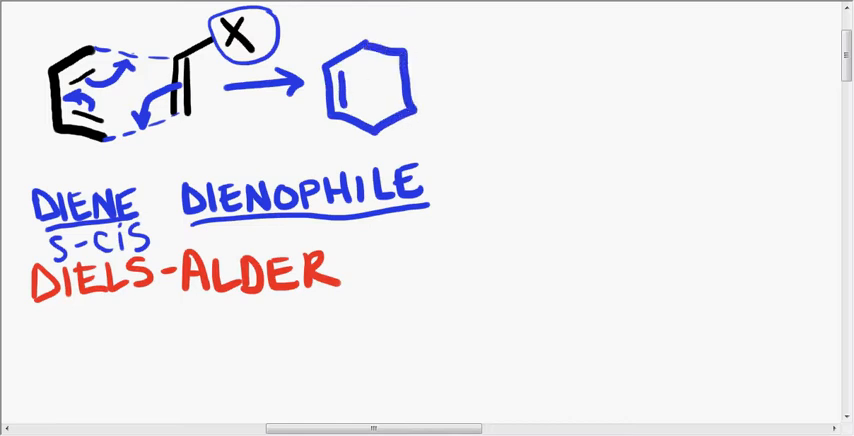
drag(420, 55, 455, 20)
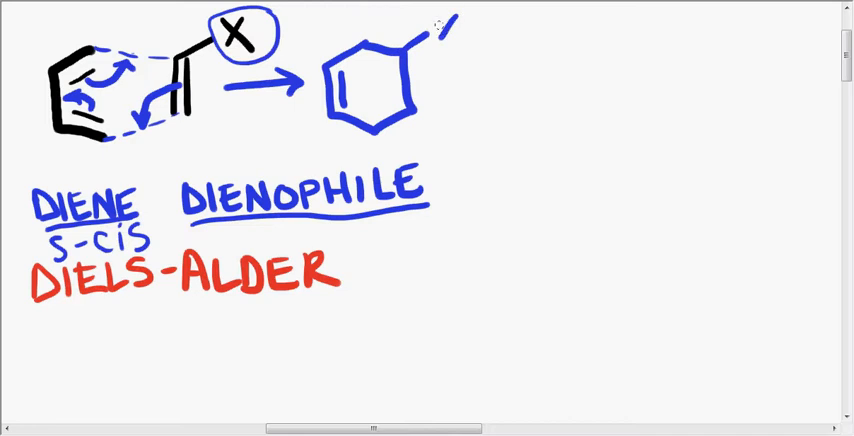
drag(445, 22, 455, 38)
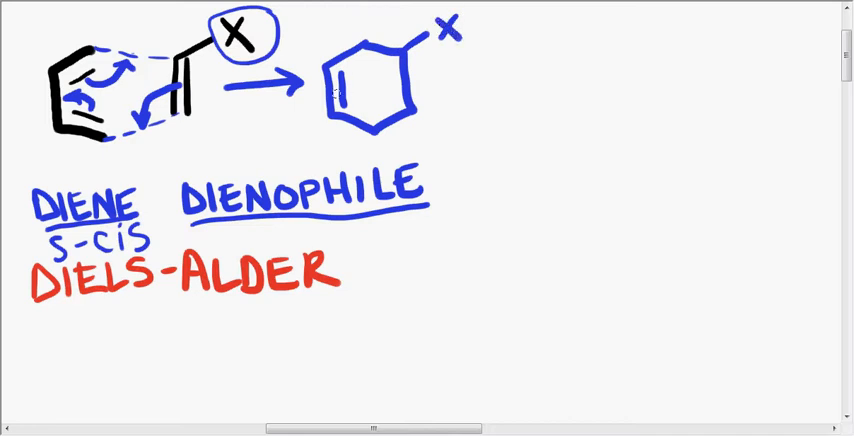
mouse_move(452, 48)
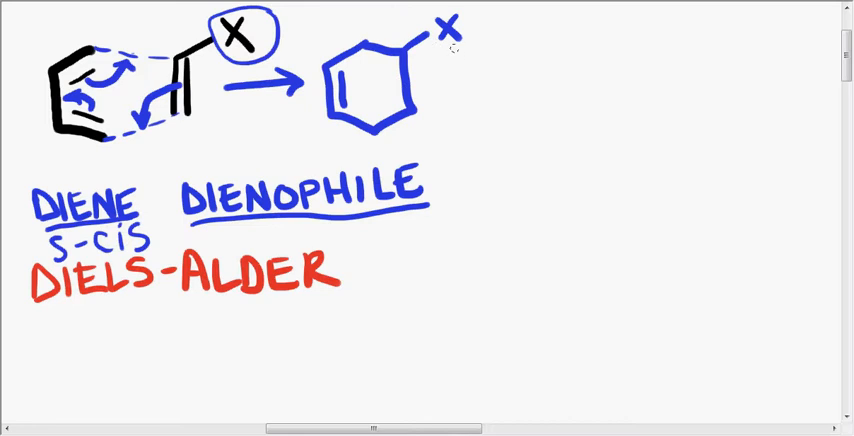
mouse_move(445, 119)
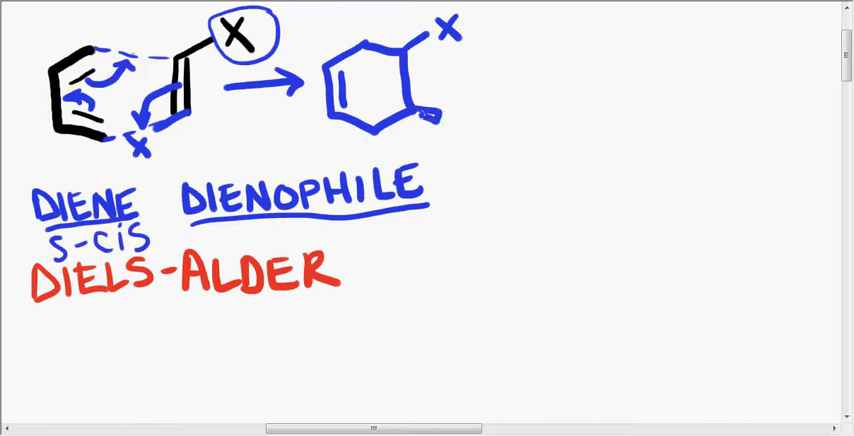
click(460, 110)
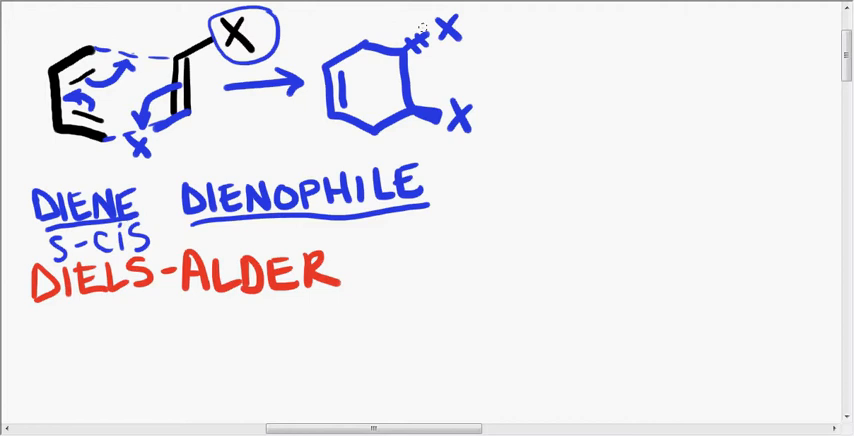
mouse_move(505, 95)
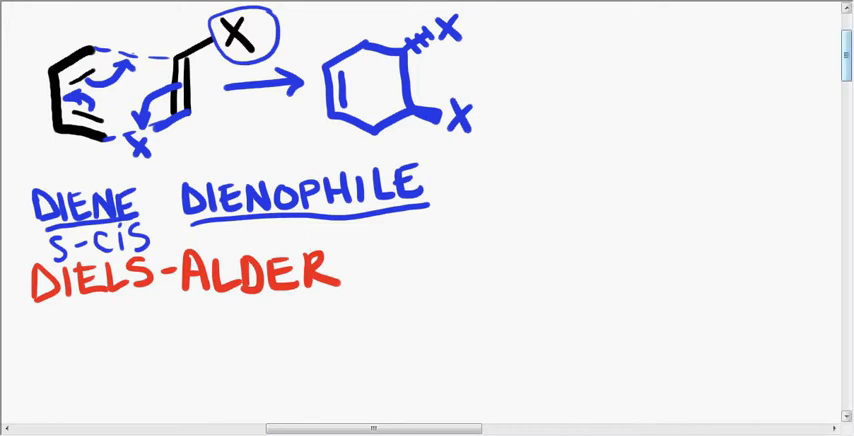
Below the first reaction, draw a cyclohexadiene plus a cyclopentenedione with two carbonyl oxygens
scroll(down, 3)
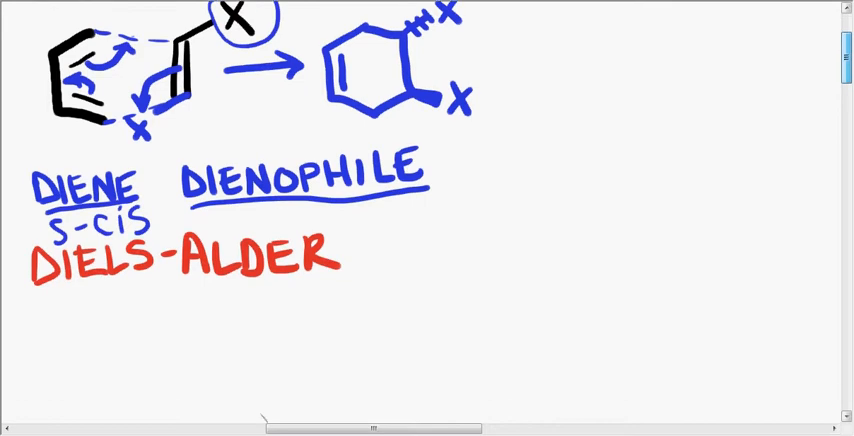
scroll(down, 3)
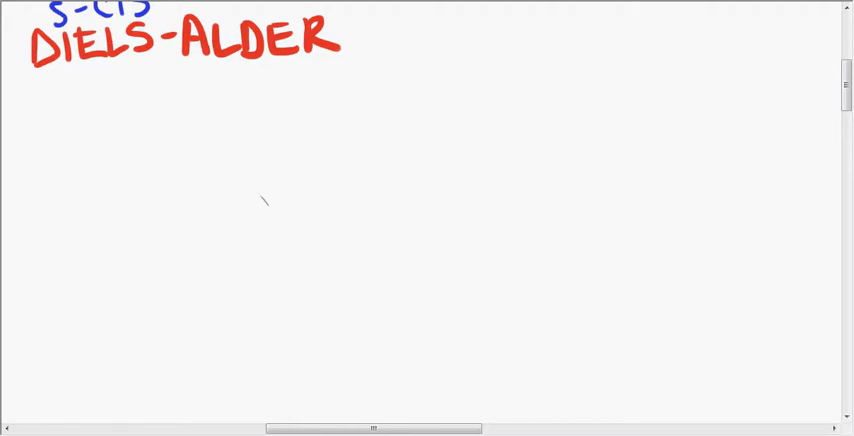
drag(98, 140, 62, 205)
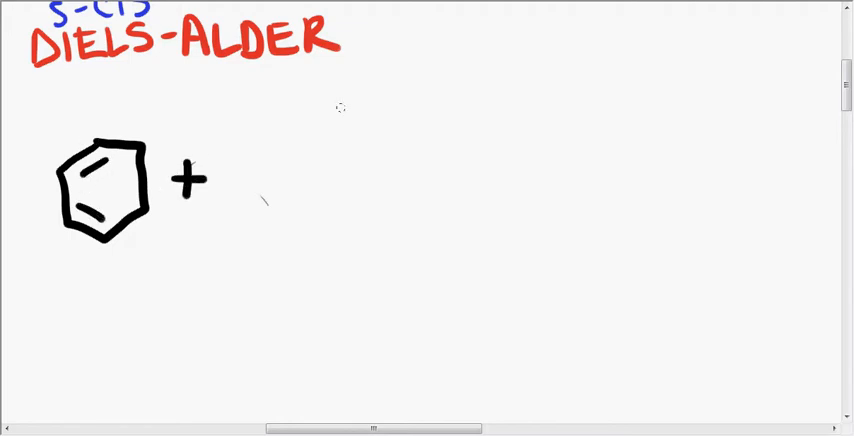
drag(240, 150, 242, 205)
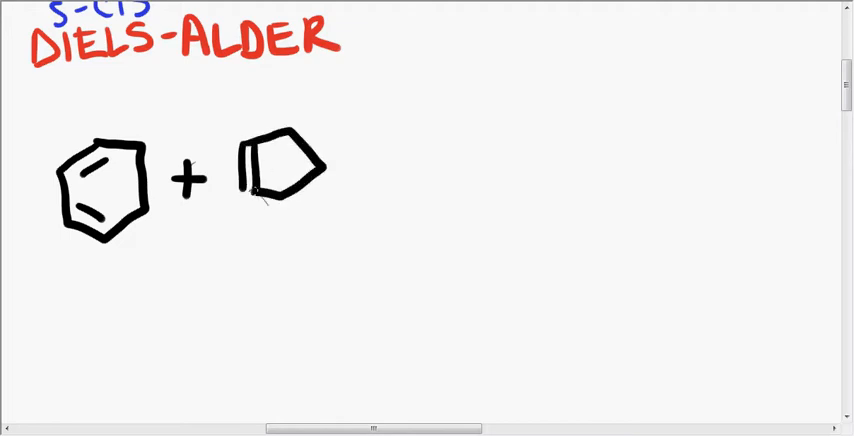
drag(275, 195, 275, 215)
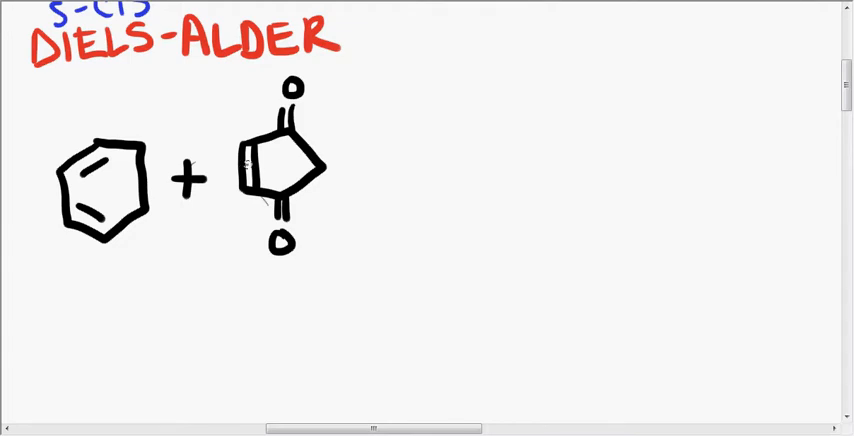
Draw a blue electron arrow, dashed linking bonds, and a reaction arrow toward the product
drag(195, 195, 245, 165)
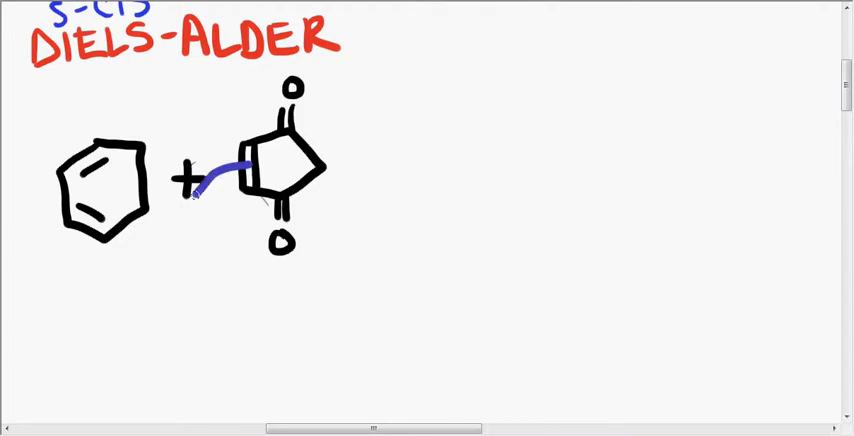
drag(240, 160, 185, 210)
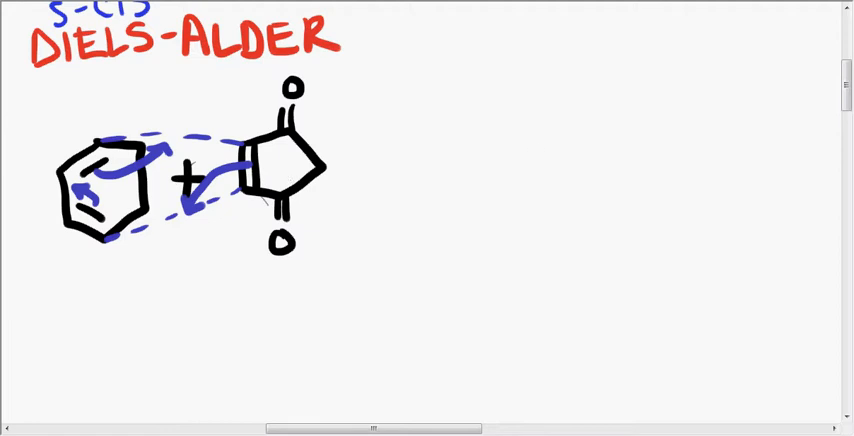
drag(345, 160, 415, 155)
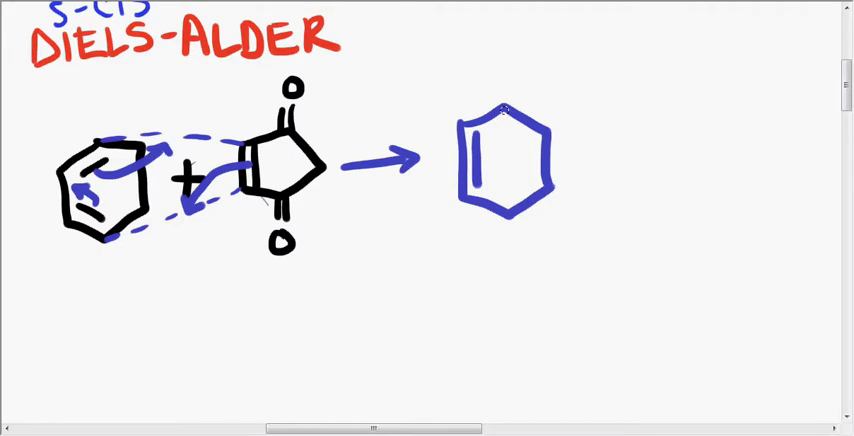
Draw a black bridge across the blue cyclohexene ring with upper and lower carbonyl oxygens
drag(503, 110, 513, 150)
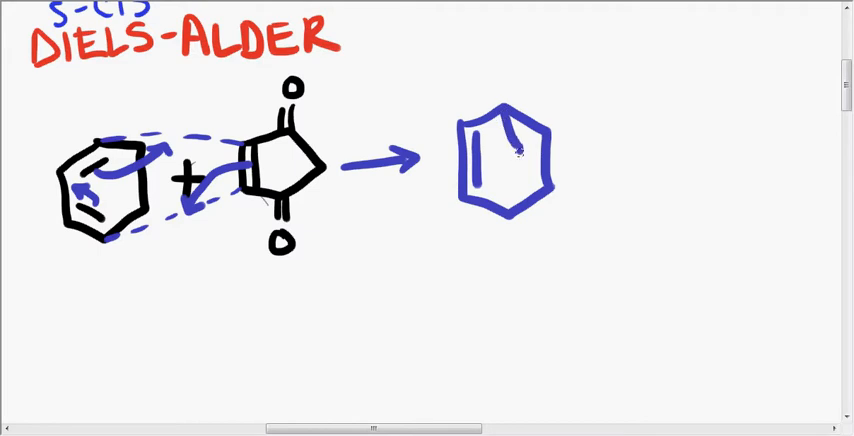
drag(518, 130, 518, 195)
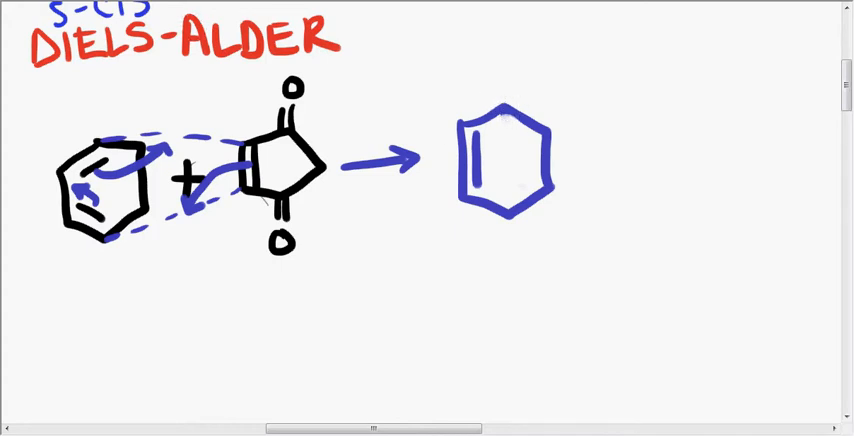
drag(515, 115, 545, 90)
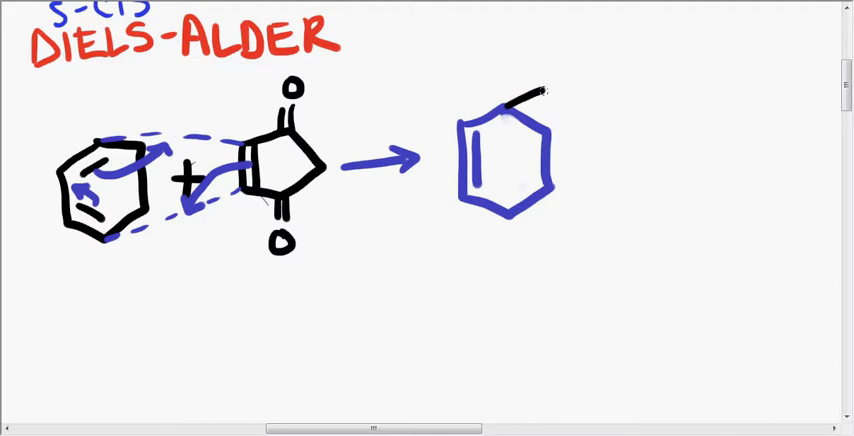
drag(545, 90, 575, 185)
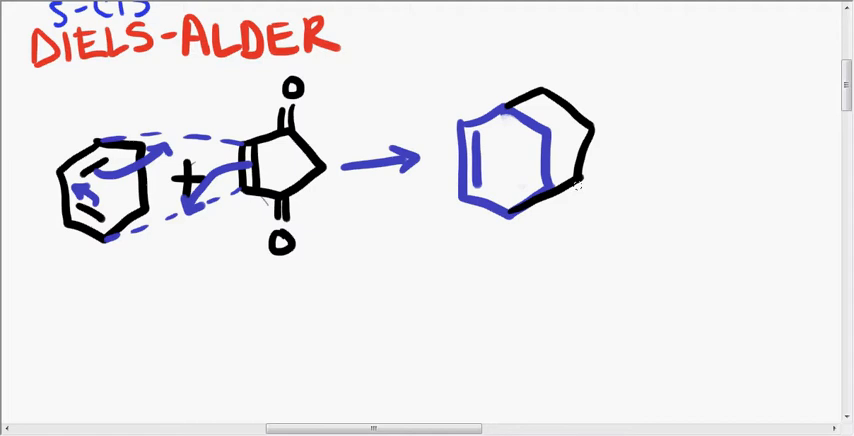
drag(580, 185, 625, 210)
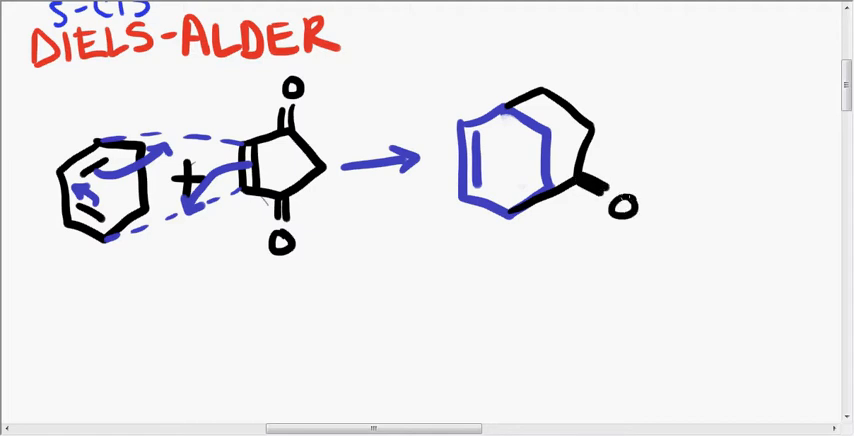
drag(535, 90, 555, 70)
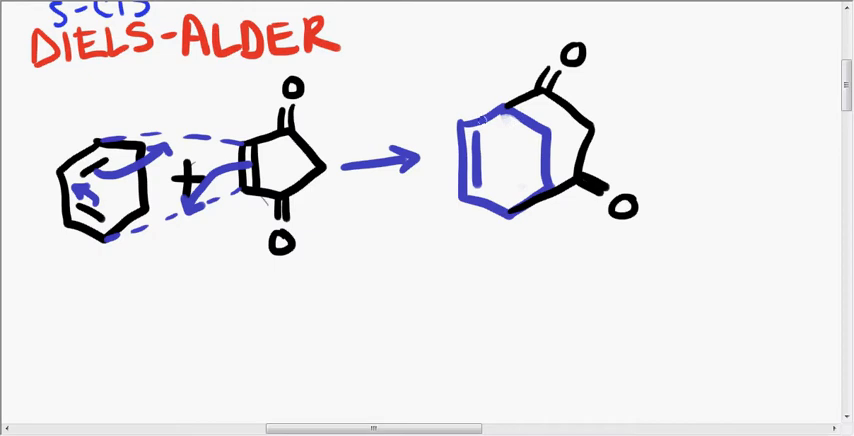
drag(513, 105, 513, 215)
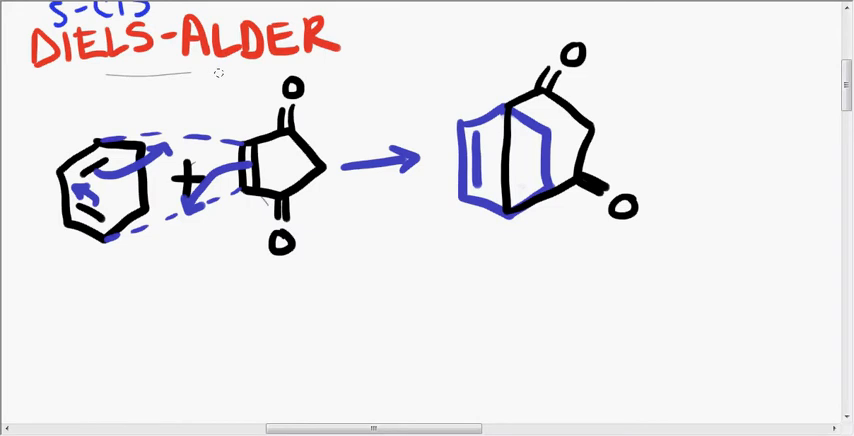
Cross out the first bridged product, redraw it in red, and label it 'mess!'
drag(455, 95, 585, 195)
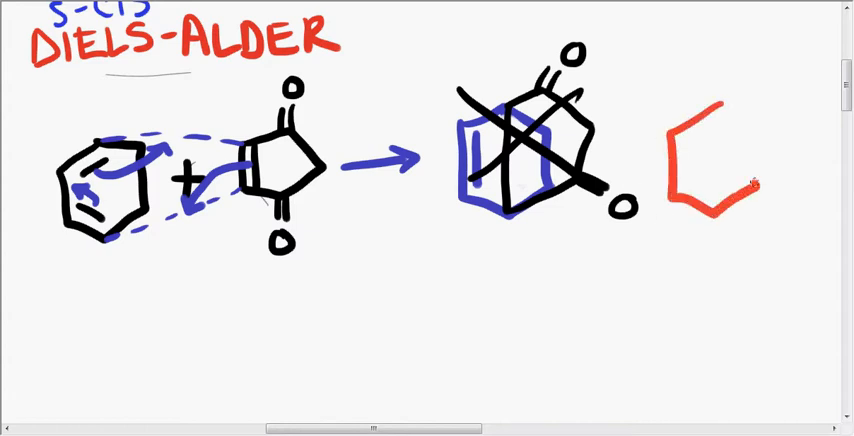
drag(710, 110, 800, 180)
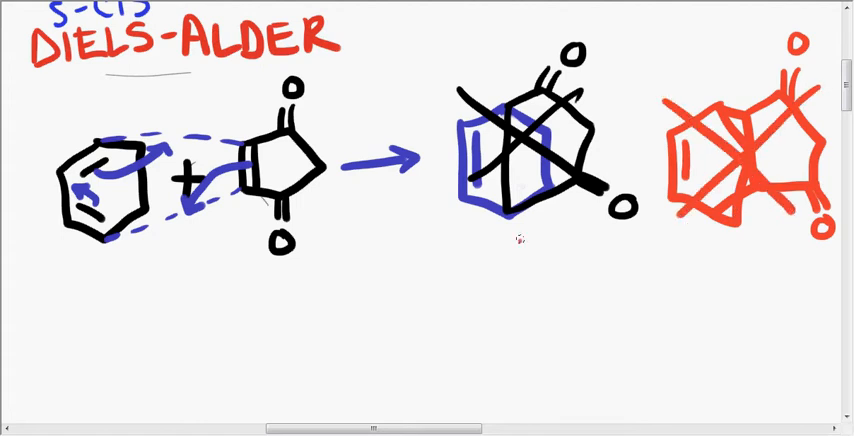
text(mes)
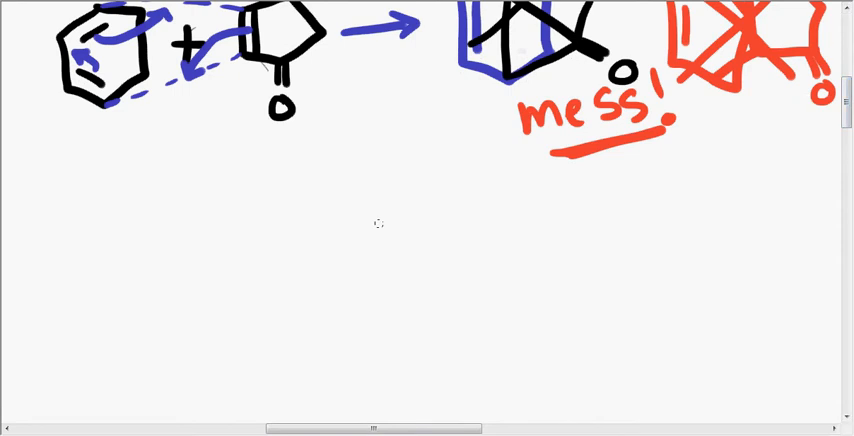
mouse_move(37, 108)
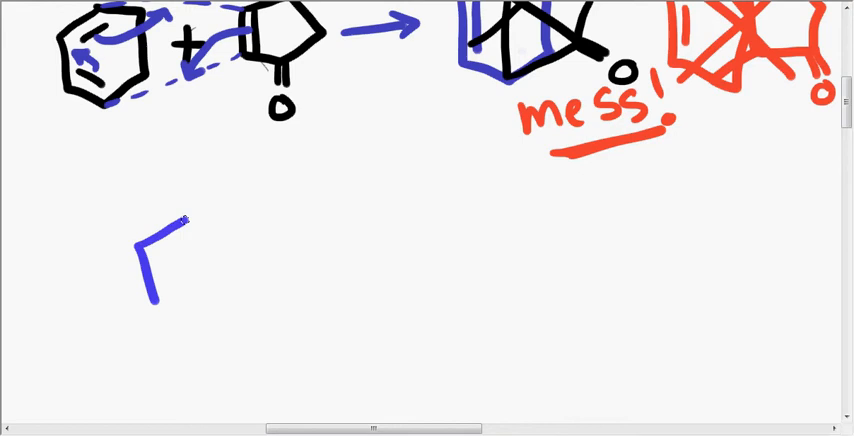
Draw the blue endo bicyclic product with its left-ring double bond and two carbonyl oxygens
drag(183, 218, 250, 290)
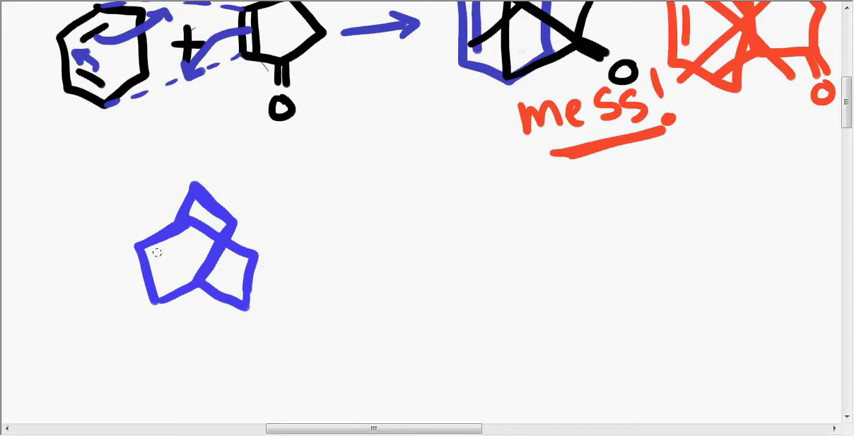
drag(165, 240, 155, 290)
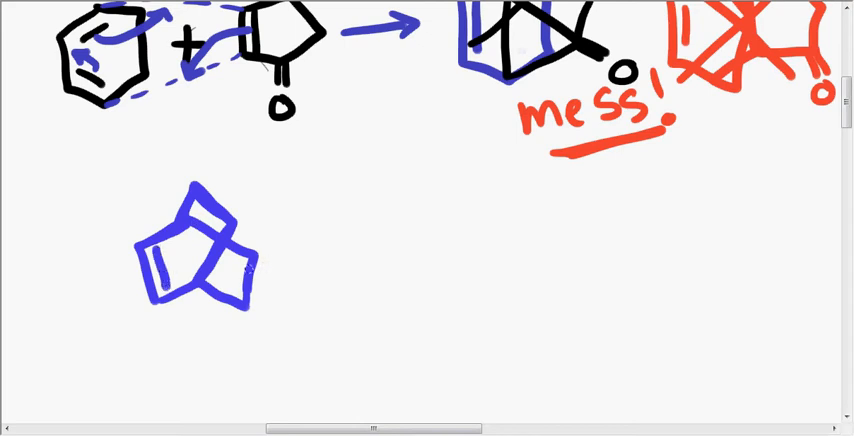
drag(245, 258, 285, 285)
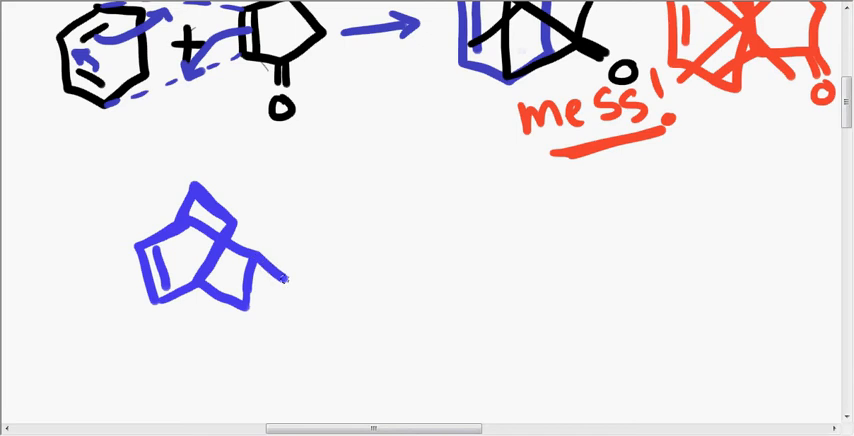
drag(288, 278, 283, 320)
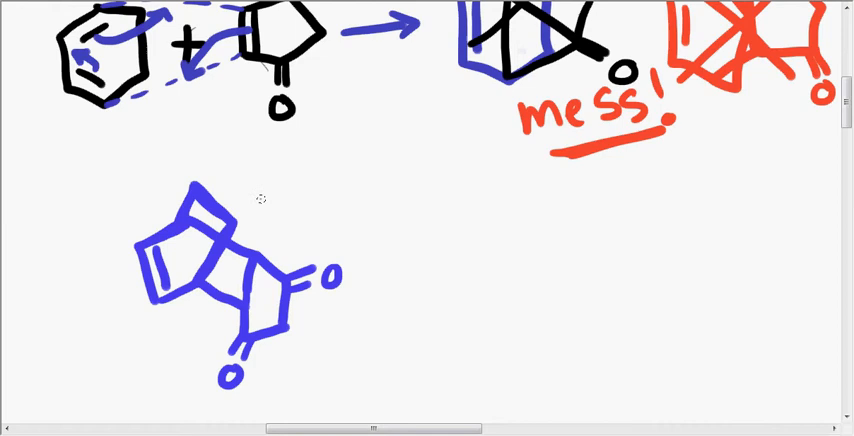
Write the 'endo' and 'exo' labels and begin sketching the exo product
text(end)
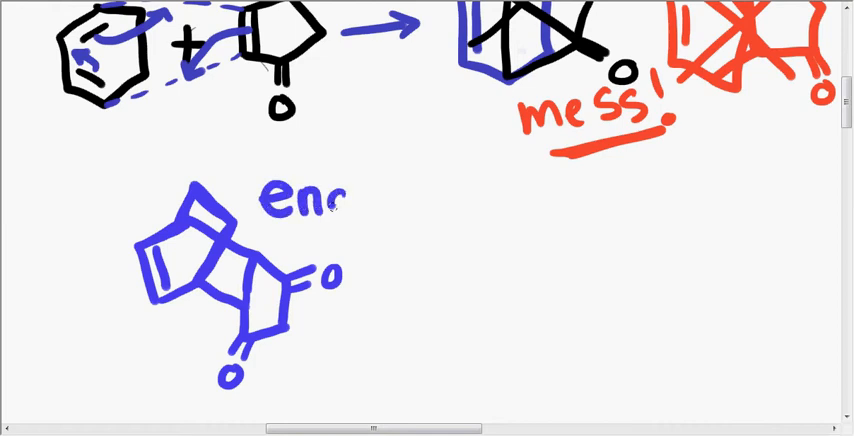
text(do)
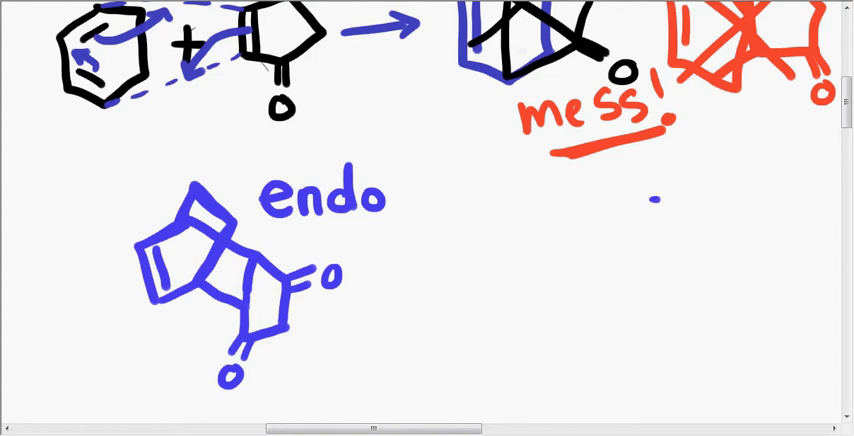
text(exo)
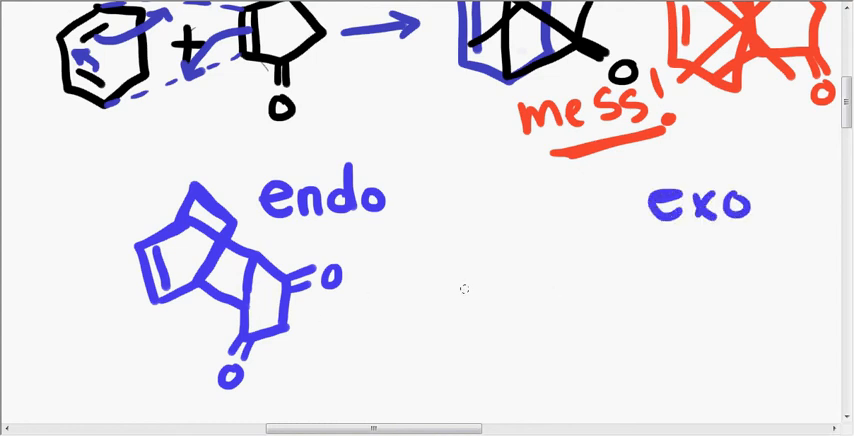
drag(480, 325, 575, 300)
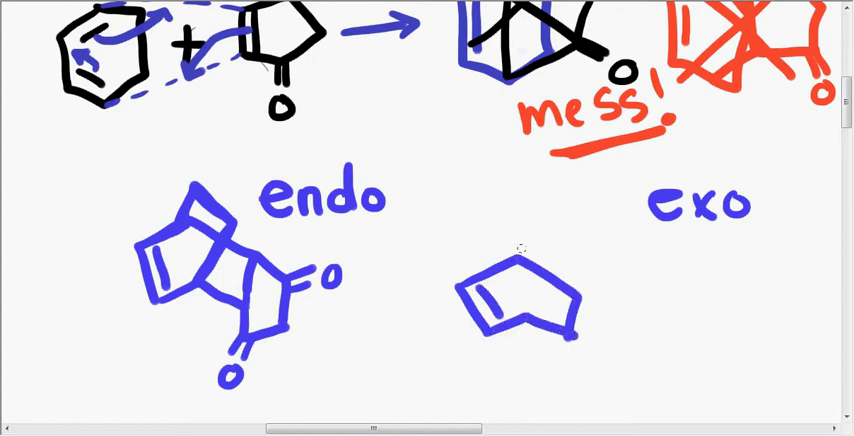
Complete the exo bicyclic product with its two carbonyl oxygens
drag(530, 215, 560, 290)
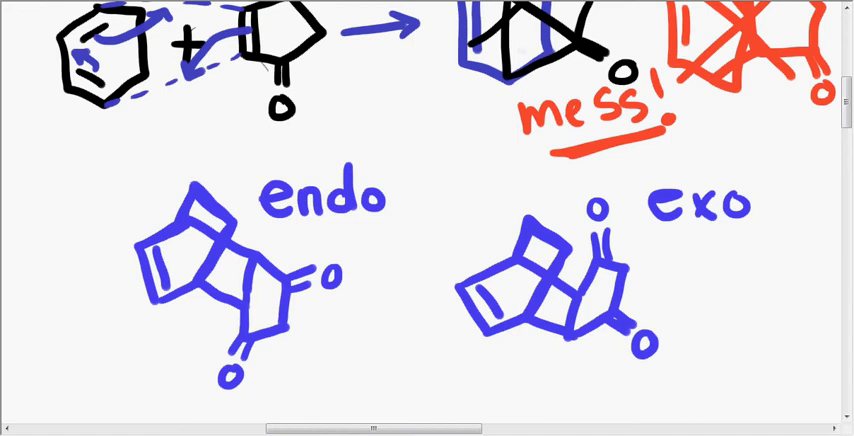
mouse_move(73, 226)
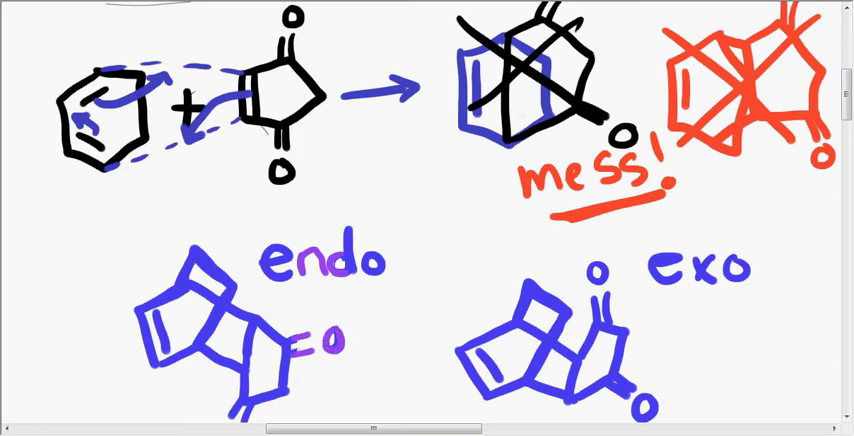
Draw purple arrows pointing down under the endo carbonyl and up beside the exo carbonyl
scroll(down, 3)
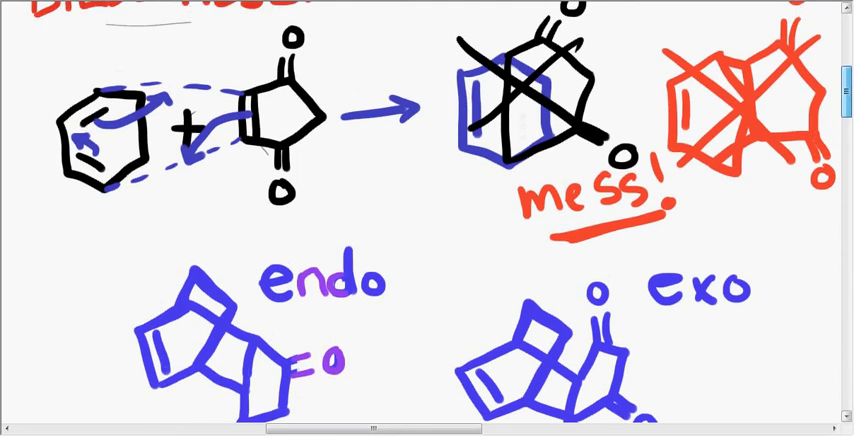
scroll(down, 3)
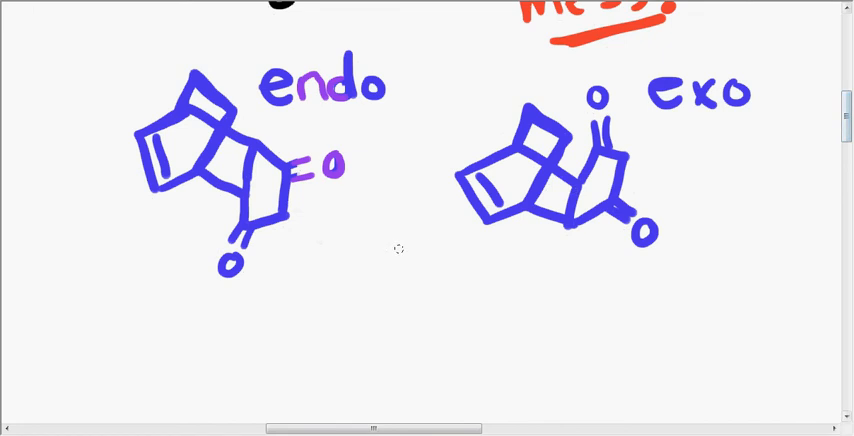
drag(322, 190, 323, 235)
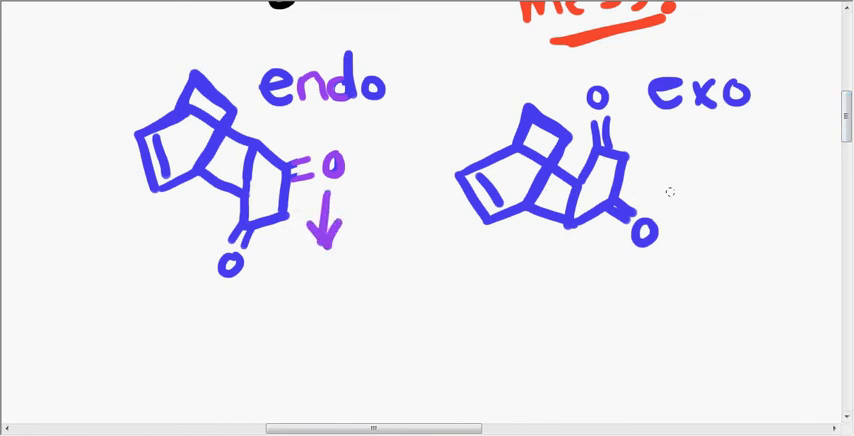
drag(675, 200, 675, 145)
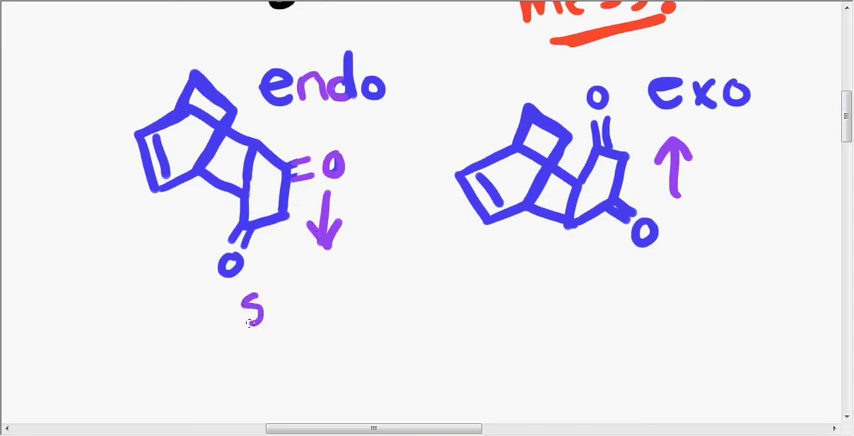
Handwrite 'syn to the largest bridge' in purple beneath the endo adduct
text(yn to t)
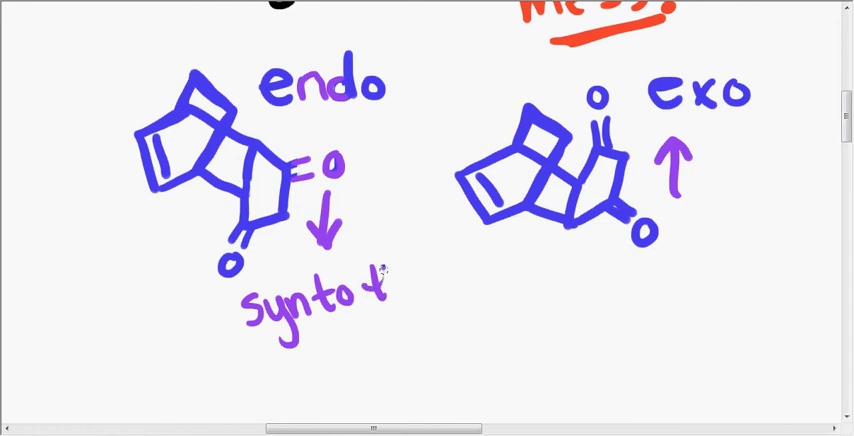
text(he)
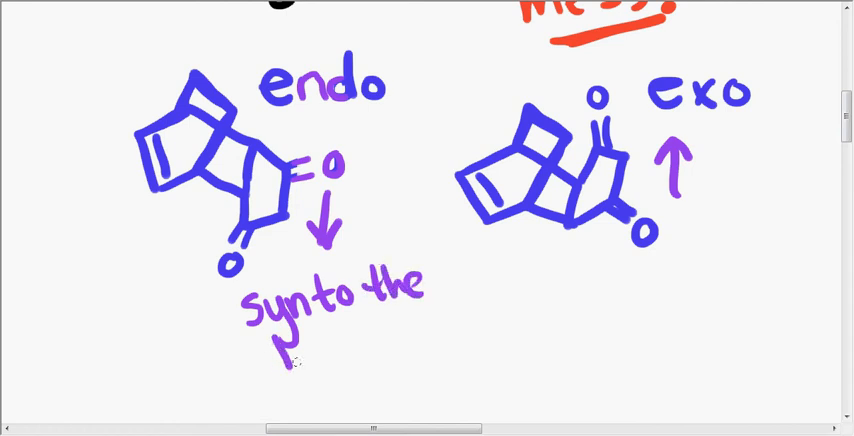
text(argest)
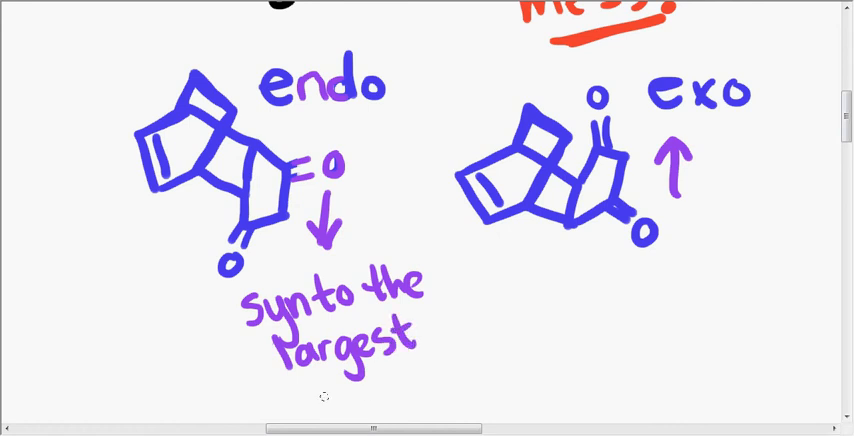
text(bri)
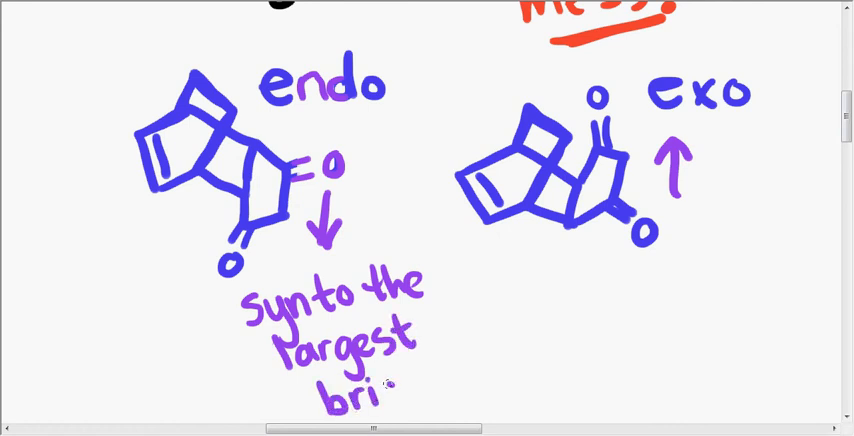
text(dge)
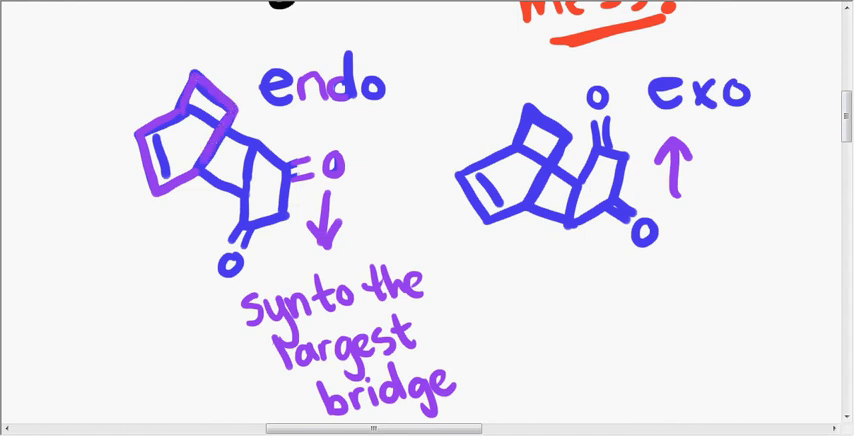
mouse_move(206, 57)
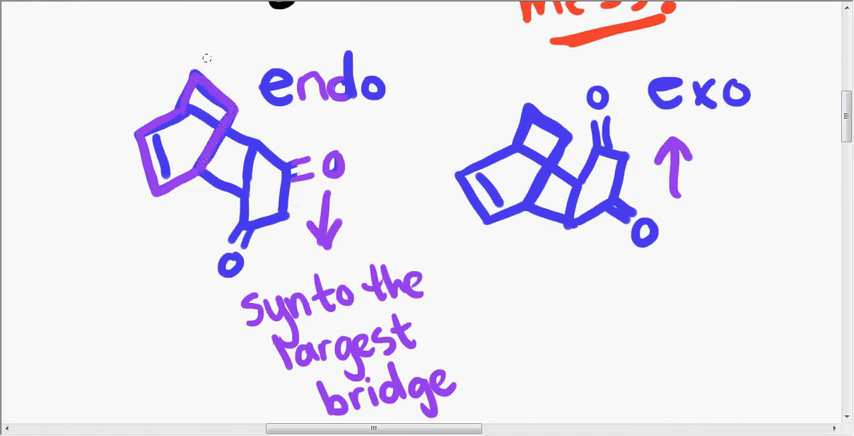
Label the endo bridges '2C', draw a double arrow, circle both carbonyl oxygens, add an asterisk
text(2C)
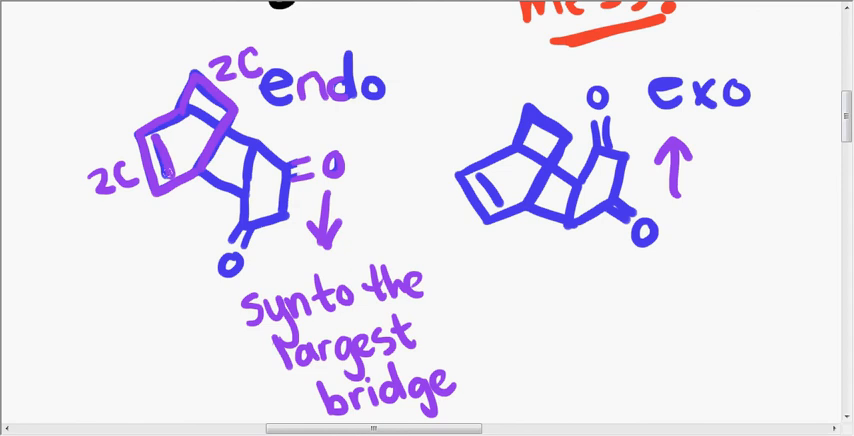
drag(163, 220, 225, 210)
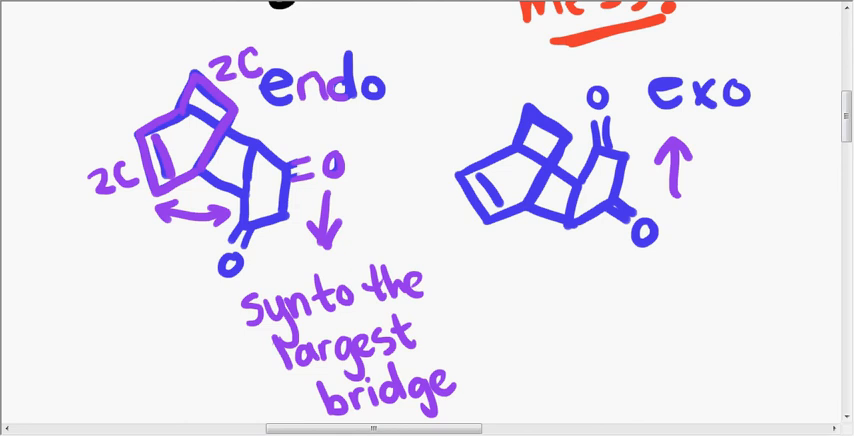
drag(222, 250, 240, 262)
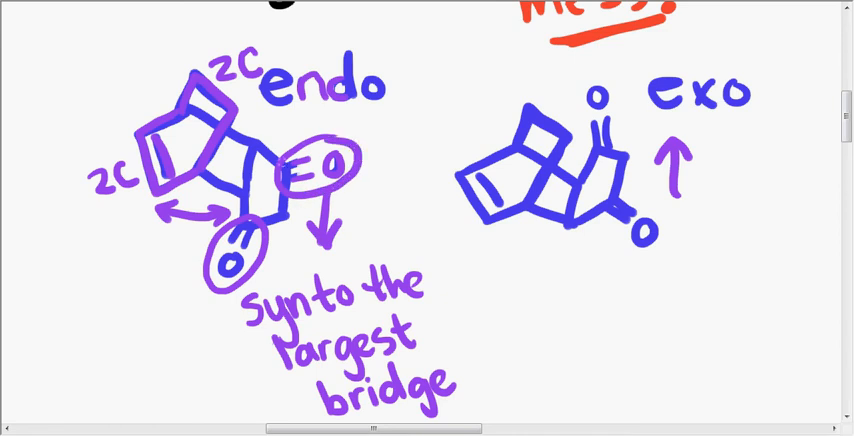
click(103, 272)
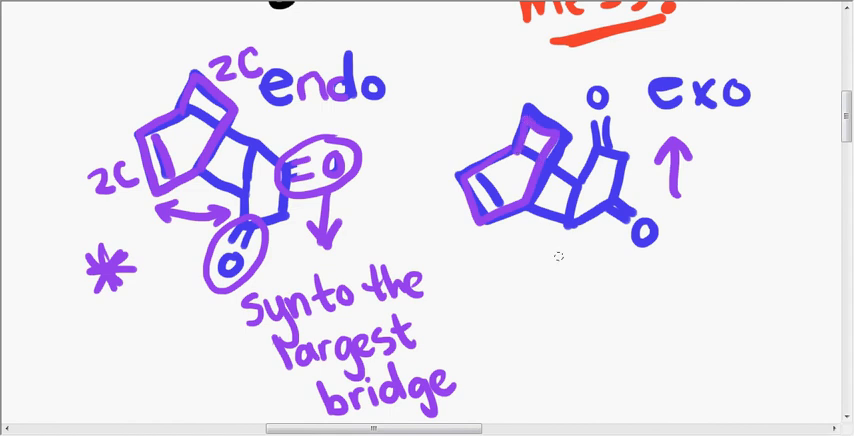
Write 'anti to the largest bridge' under the exo adduct and circle its upper carbonyl oxygen
text(a)
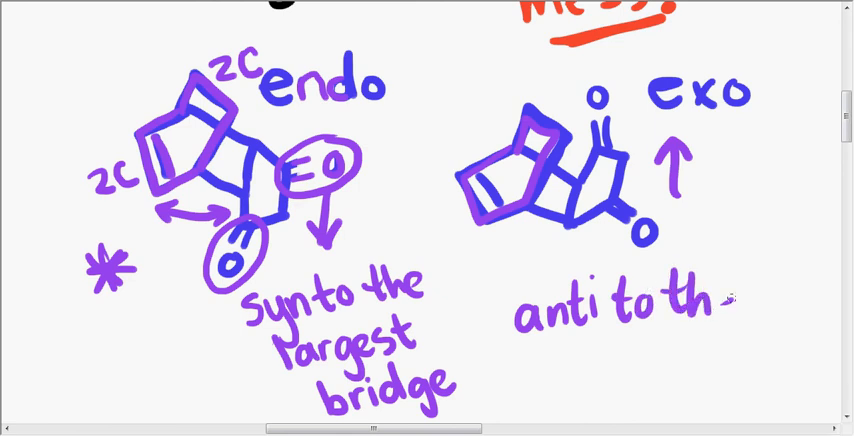
text(lar)
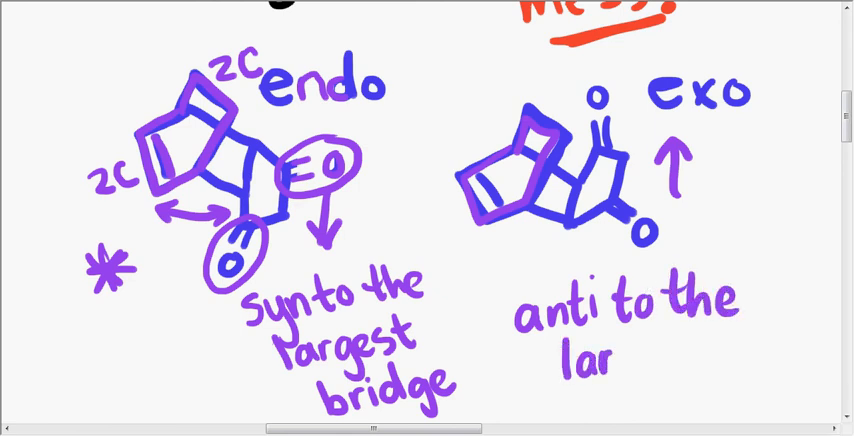
text(ges!)
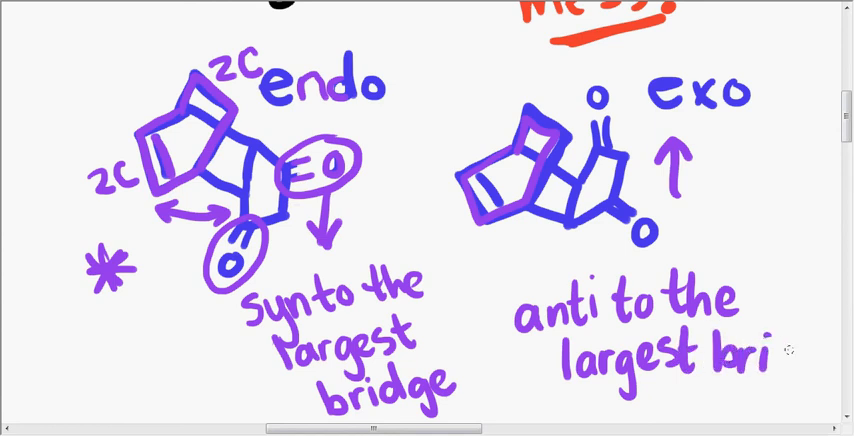
text(dge)
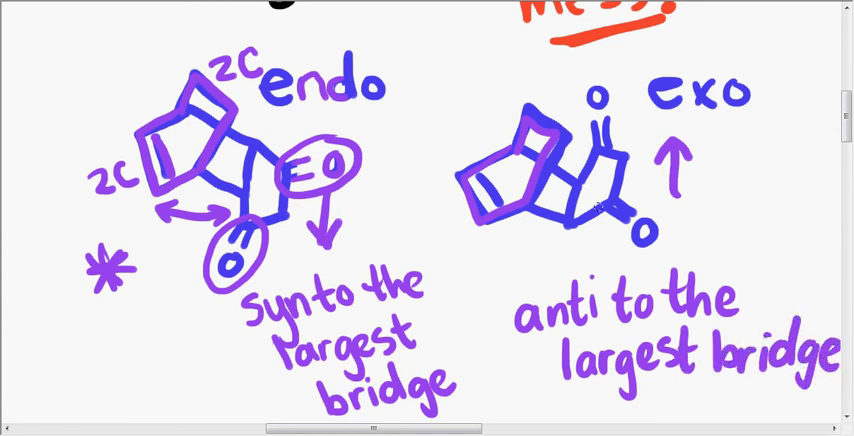
drag(600, 100, 600, 150)
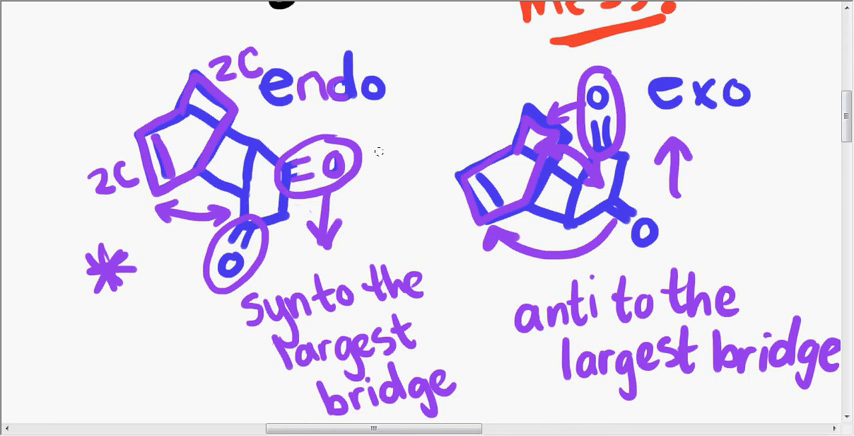
mouse_move(374, 123)
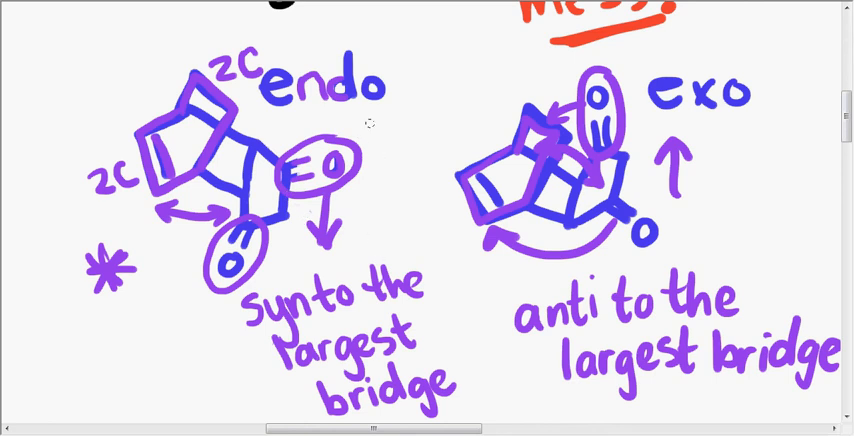
Box and star 'endo', then write 'e- stabilization' with a double-bond arrow sketch and asterisk
drag(270, 118, 398, 116)
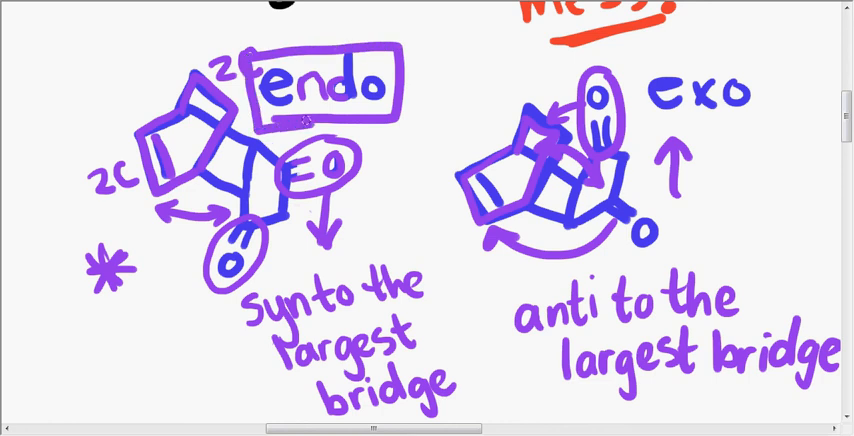
drag(430, 95, 420, 75)
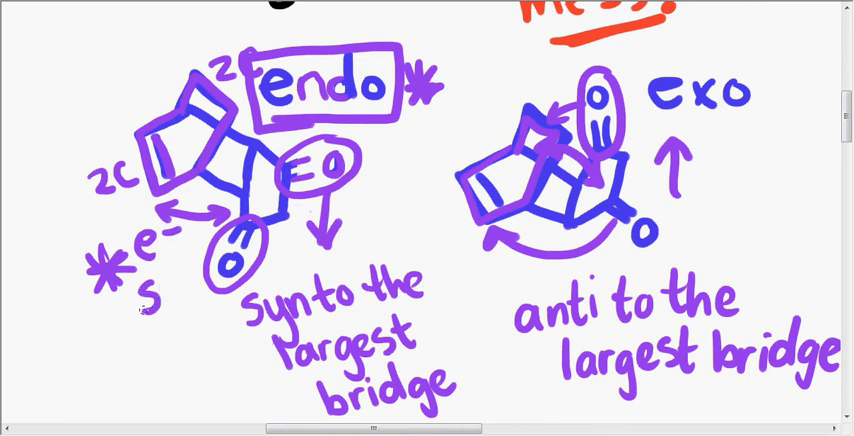
text(Stab)
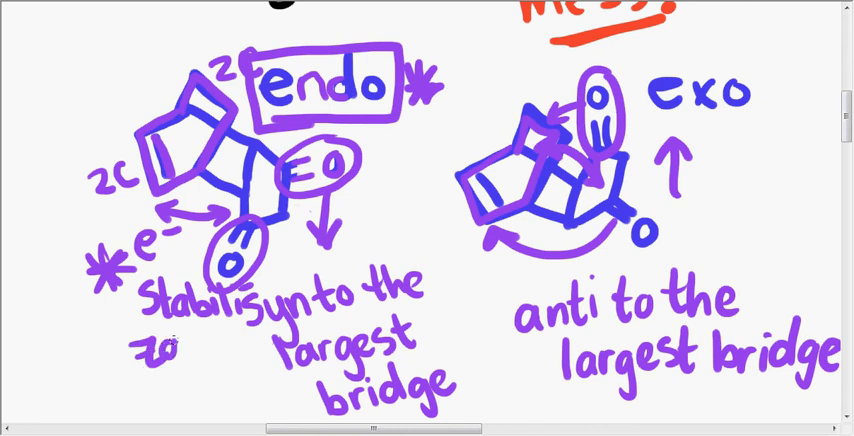
text(zation)
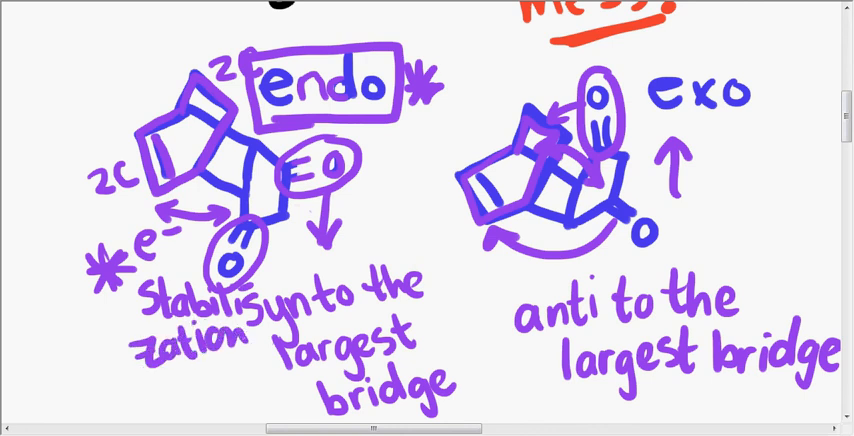
drag(131, 380, 122, 415)
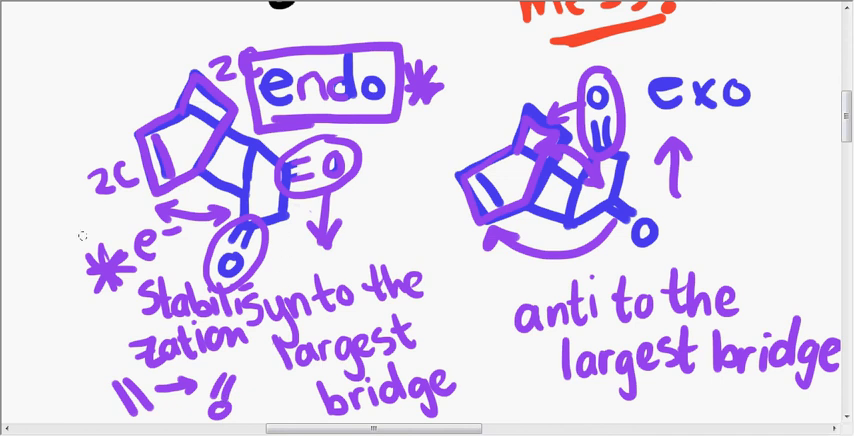
click(75, 255)
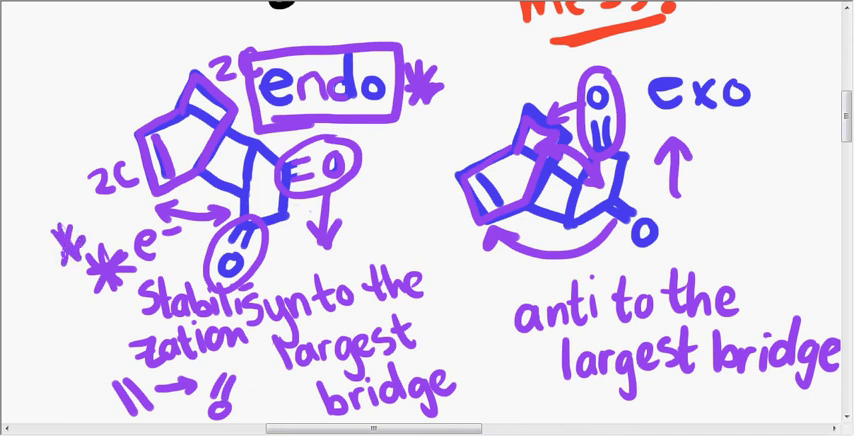